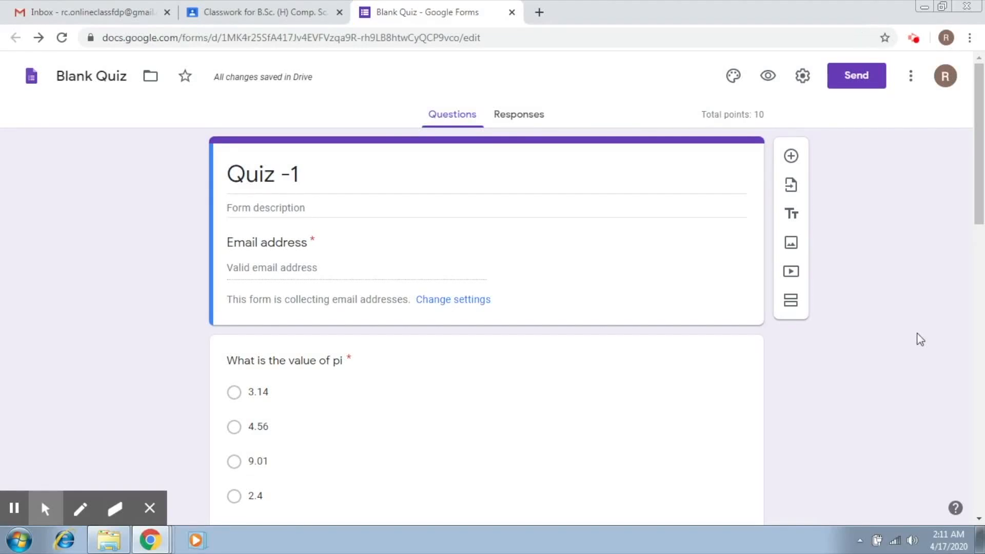
# Step: In quiz settings, release grades later after manual review and save
pyautogui.scroll(-3)
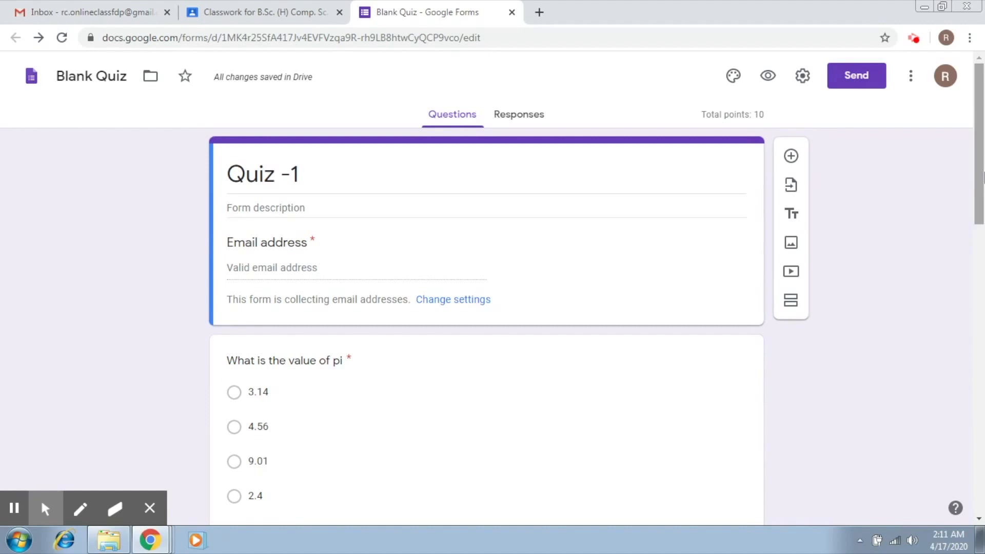
pyautogui.moveTo(802, 76)
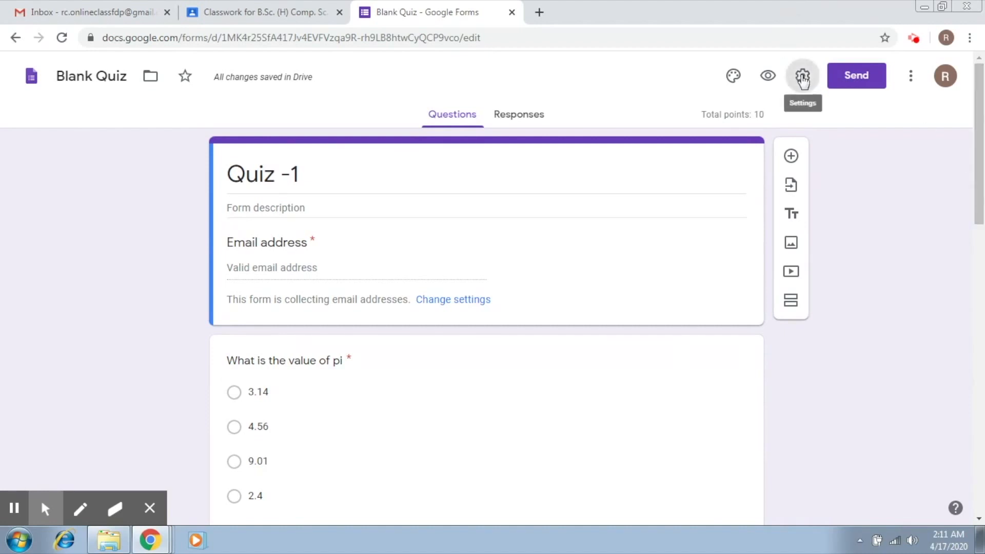
pyautogui.click(803, 76)
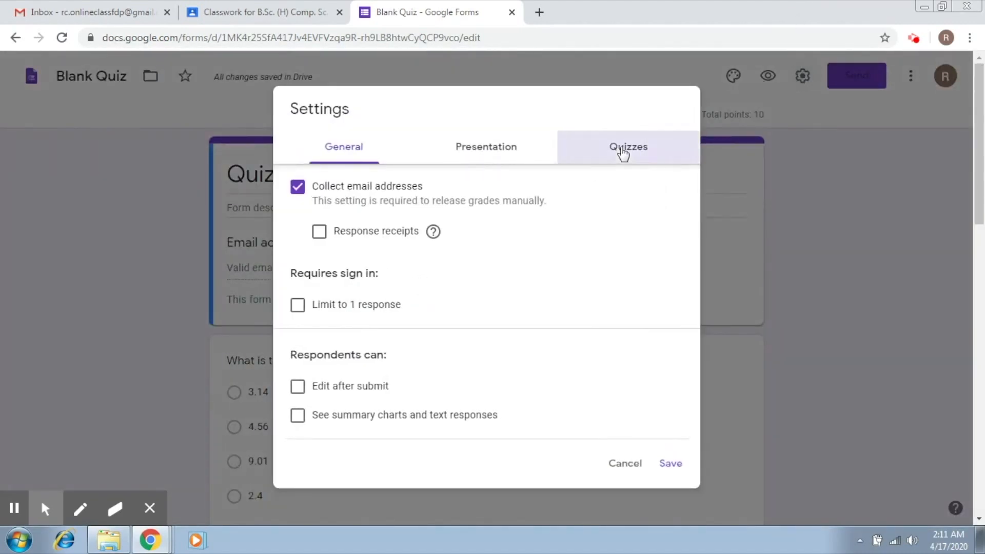
pyautogui.click(628, 147)
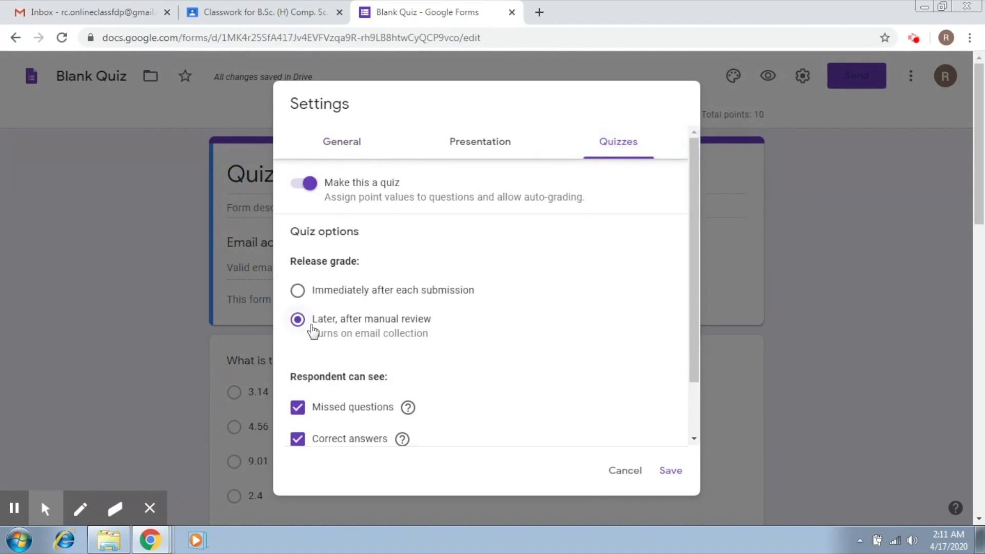
pyautogui.moveTo(321, 326)
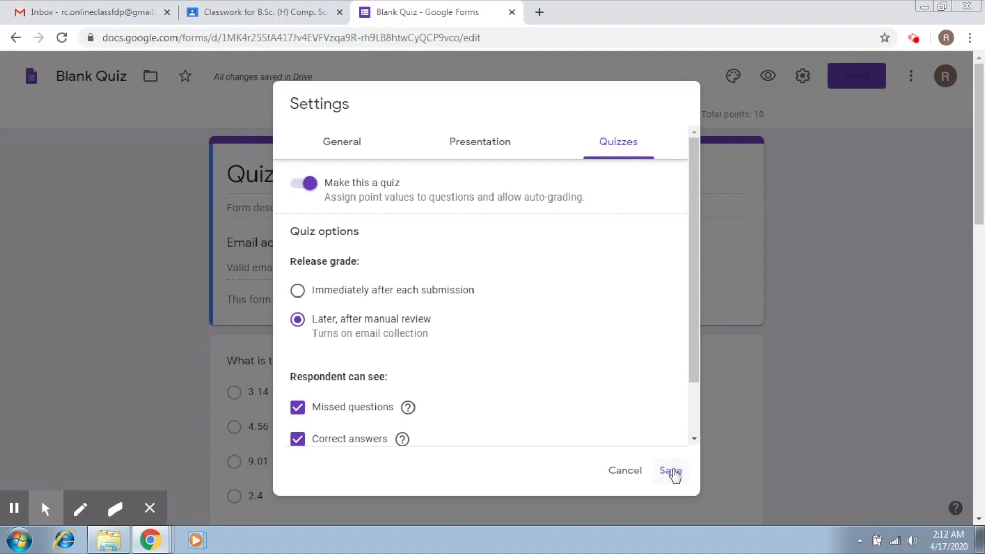
pyautogui.click(671, 471)
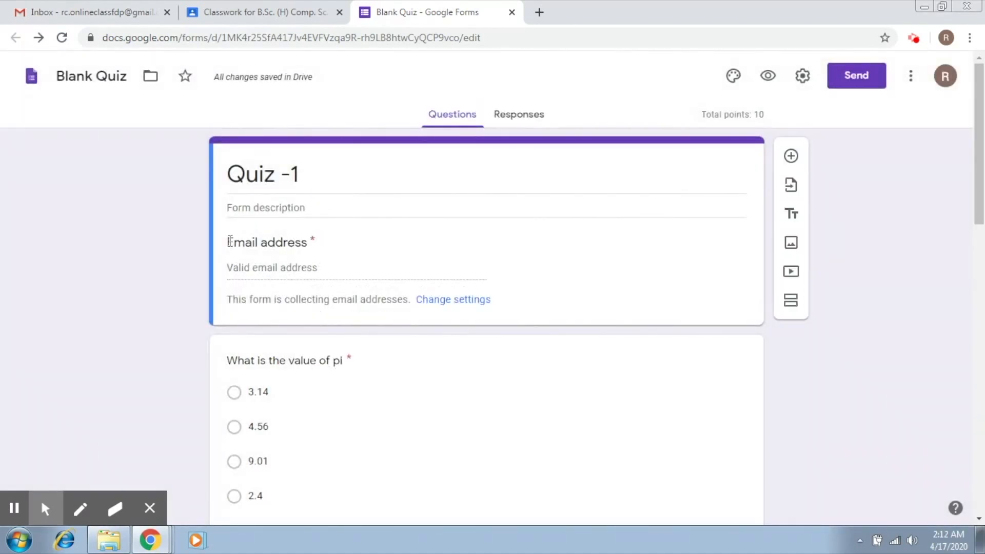
# Step: Add a required 'Name' question below the email address field
pyautogui.doubleClick(266, 242)
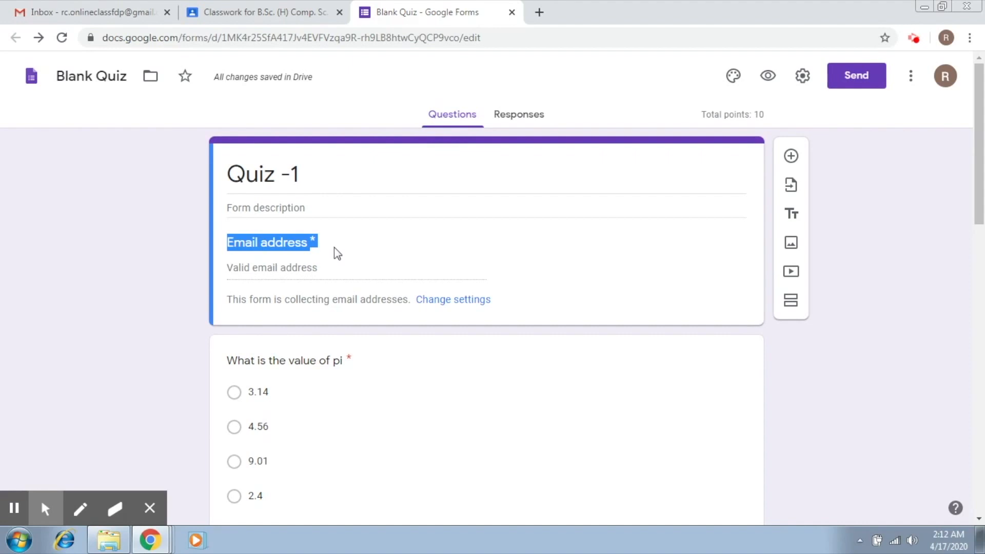
pyautogui.click(791, 156)
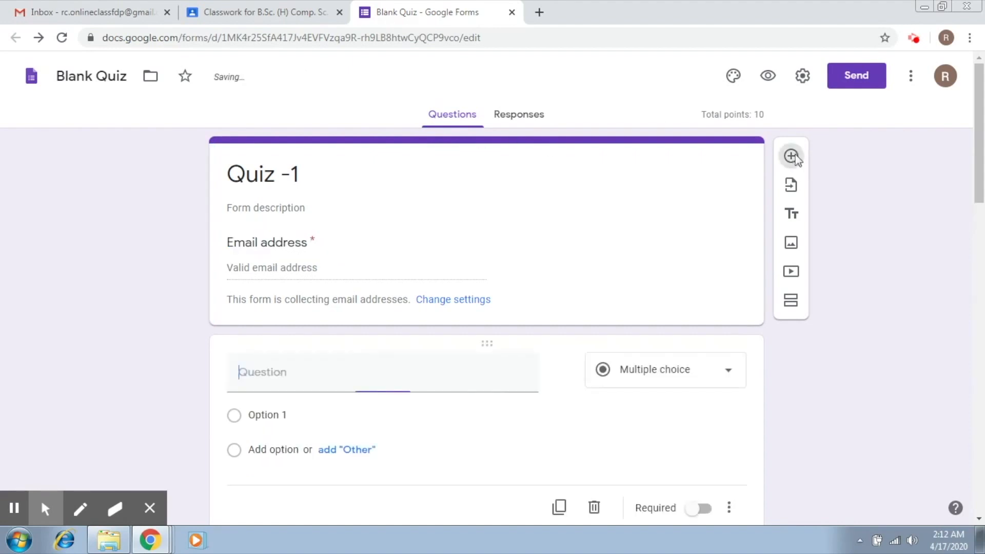
pyautogui.write('Nae')
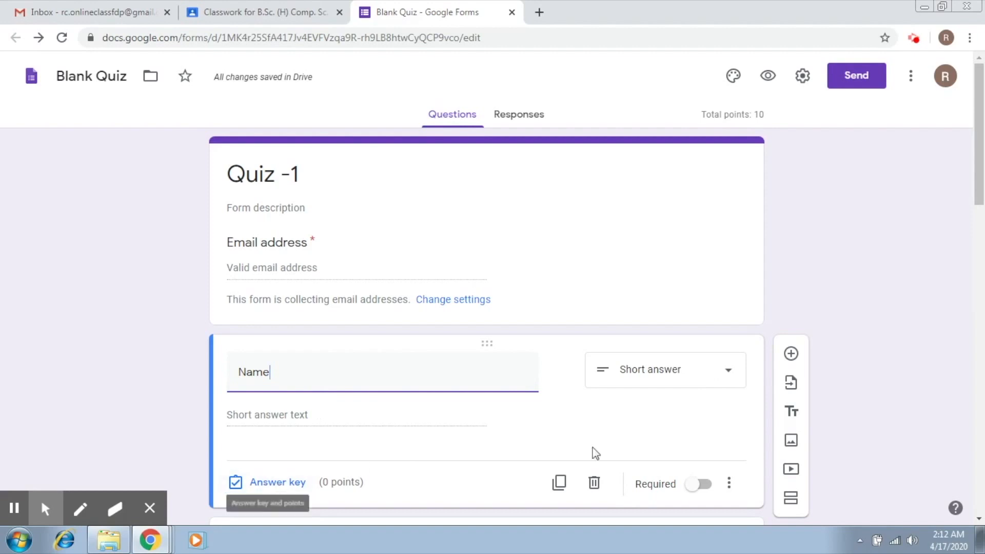
pyautogui.click(701, 483)
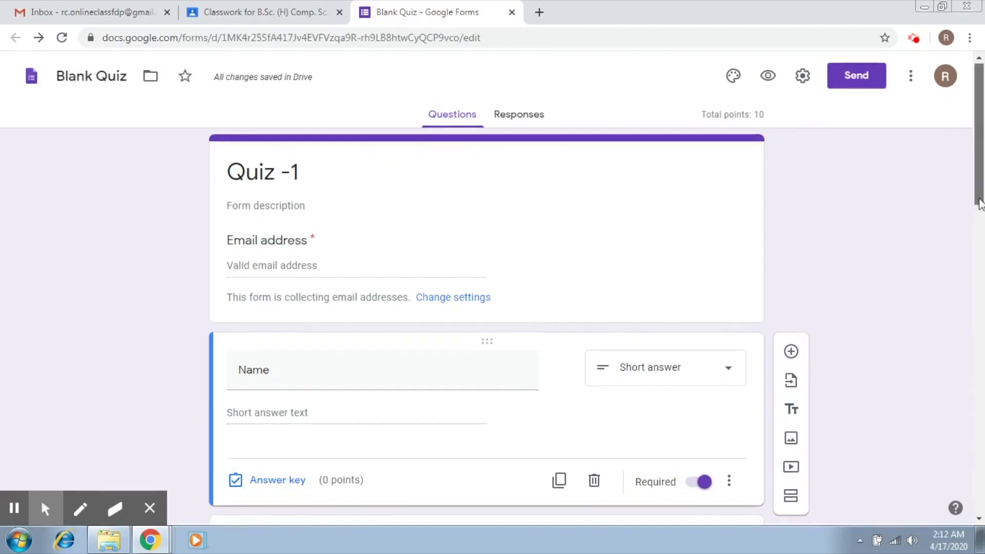
pyautogui.scroll(-3)
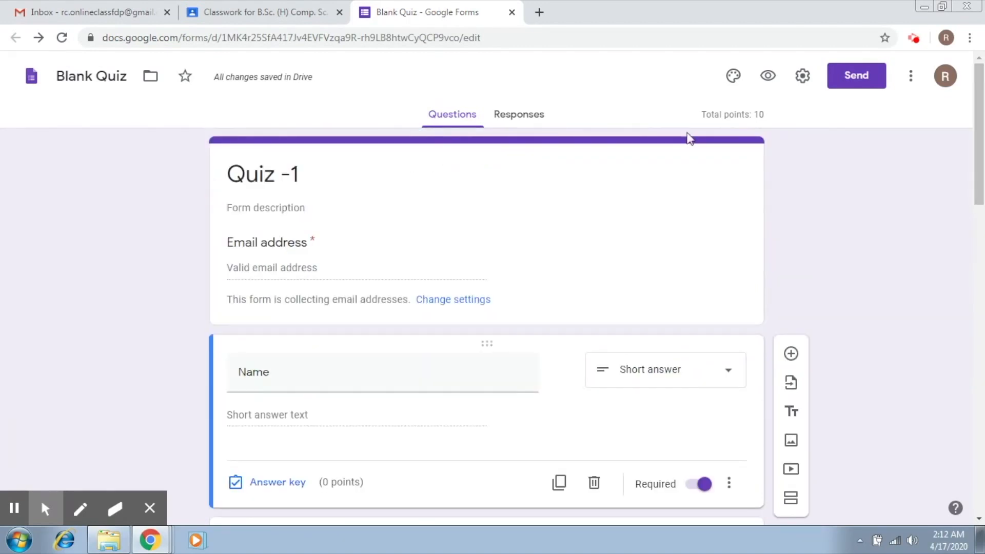
pyautogui.moveTo(768, 76)
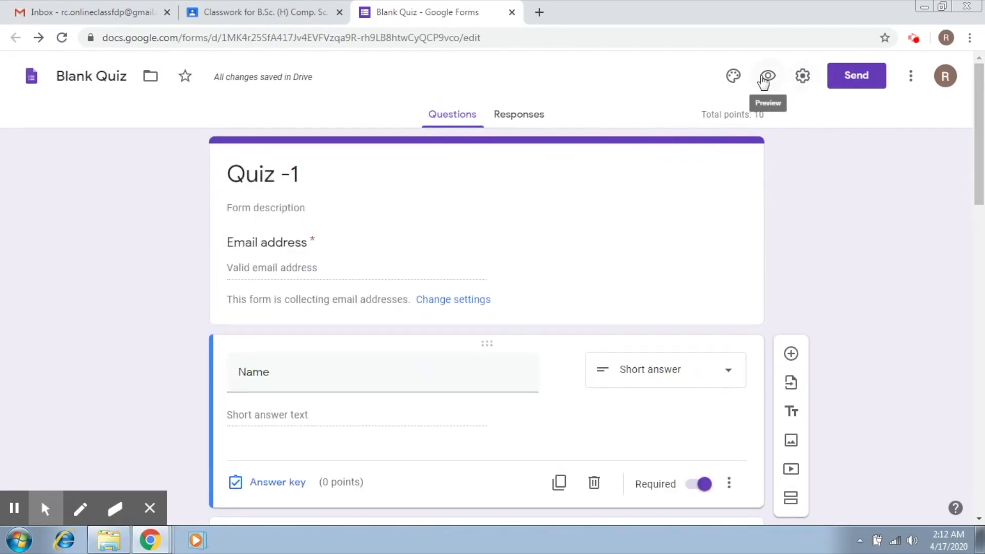
# Step: Preview the form to check the email, required Name and pi questions
pyautogui.click(767, 75)
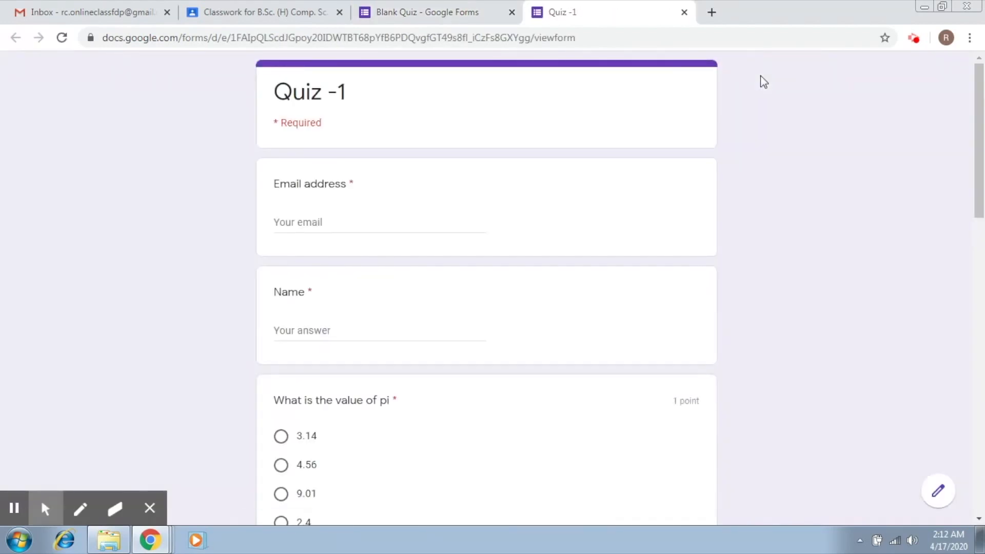
pyautogui.scroll(-3)
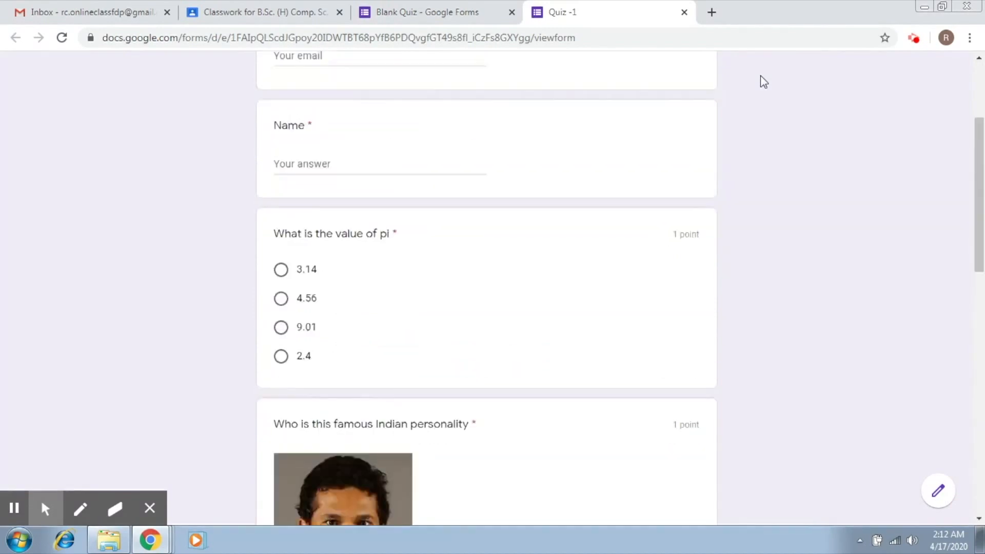
pyautogui.scroll(3)
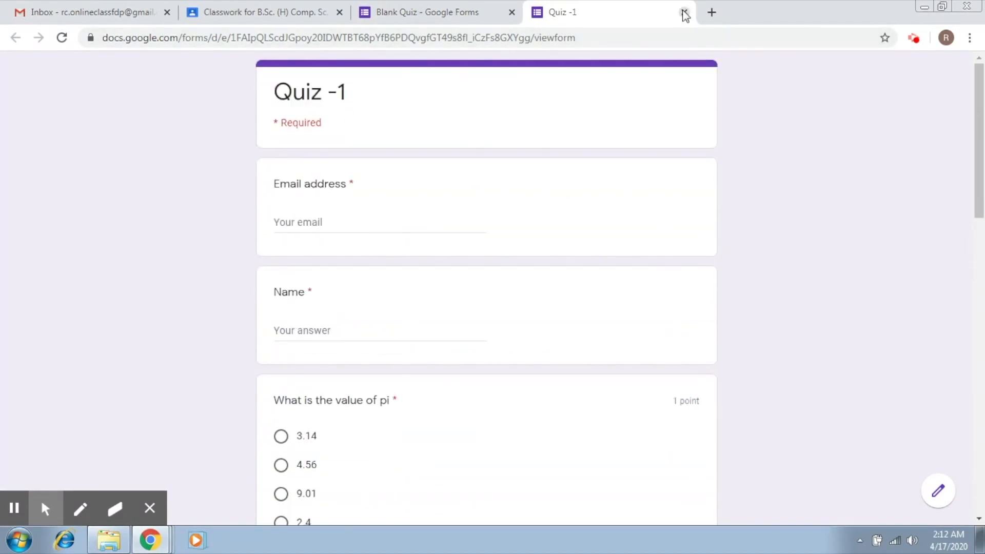
pyautogui.click(682, 13)
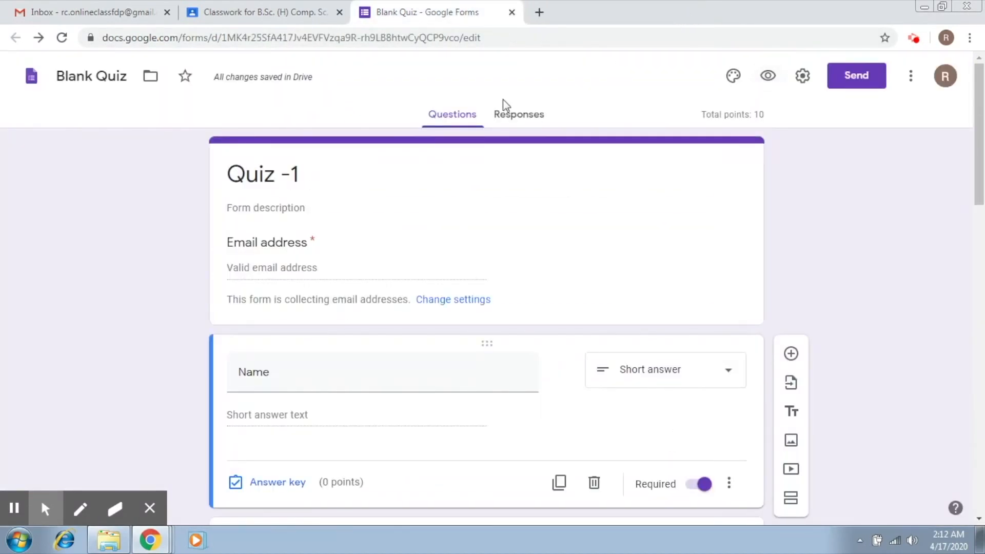
pyautogui.moveTo(274, 8)
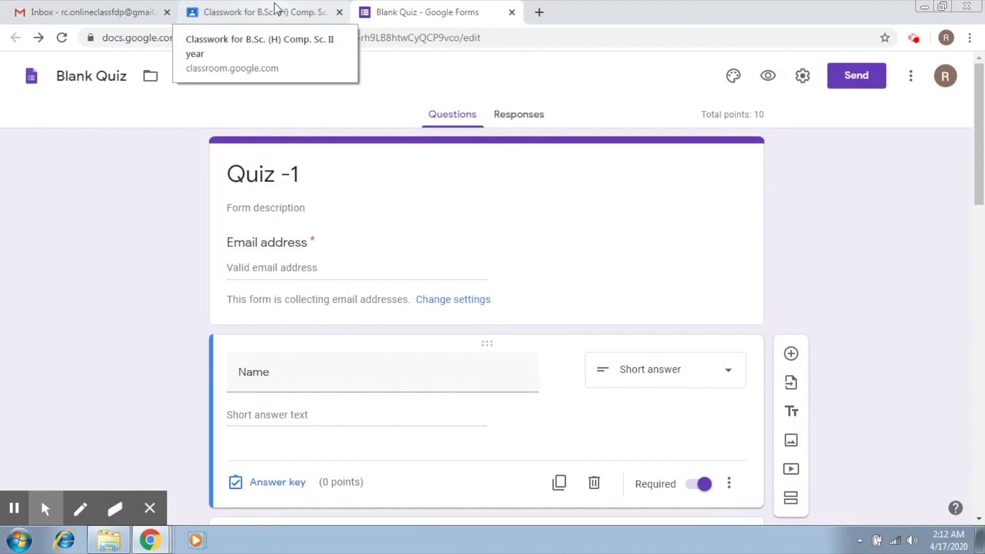
pyautogui.moveTo(701, 93)
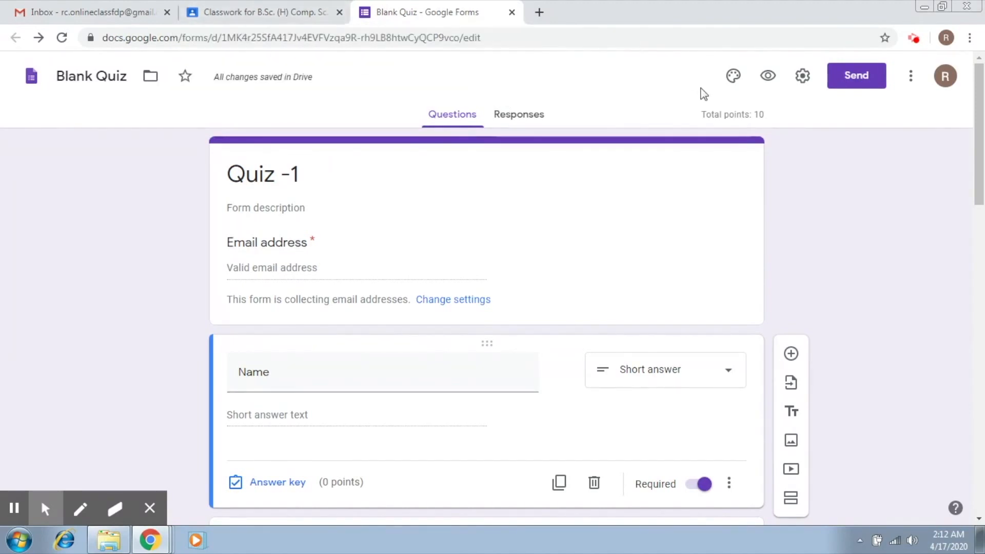
pyautogui.moveTo(734, 75)
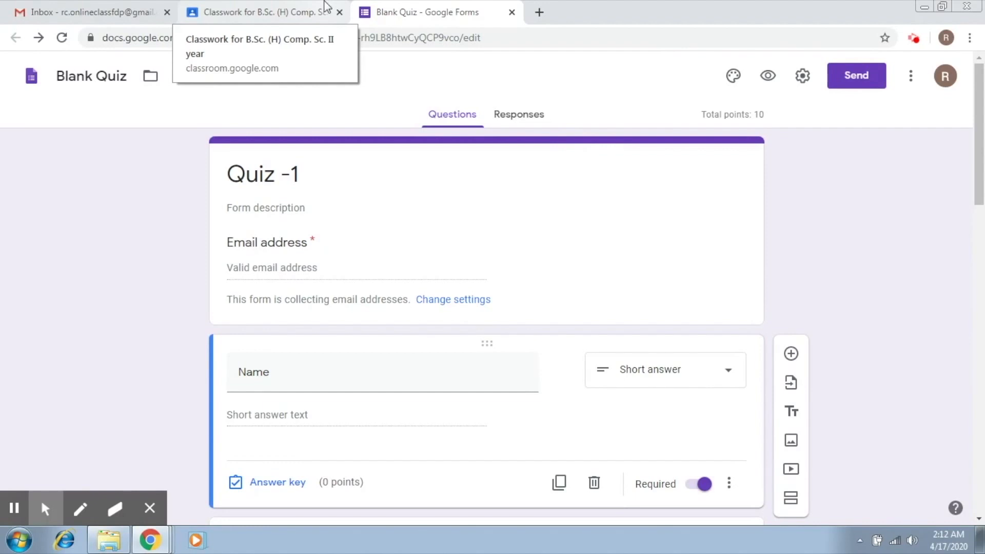
# Step: In Classroom, give the Quiz - 1 assignment 10 points
pyautogui.click(263, 12)
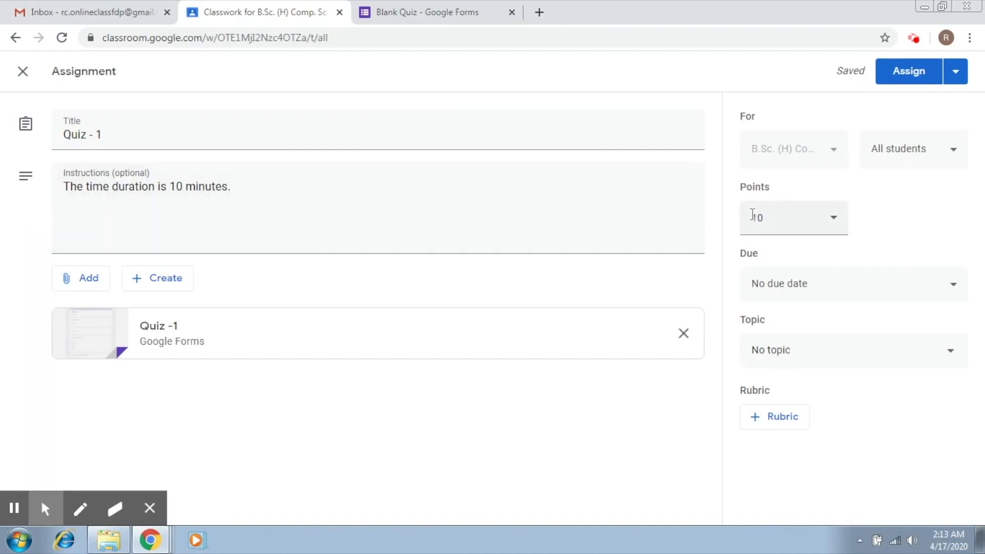
pyautogui.write('10')
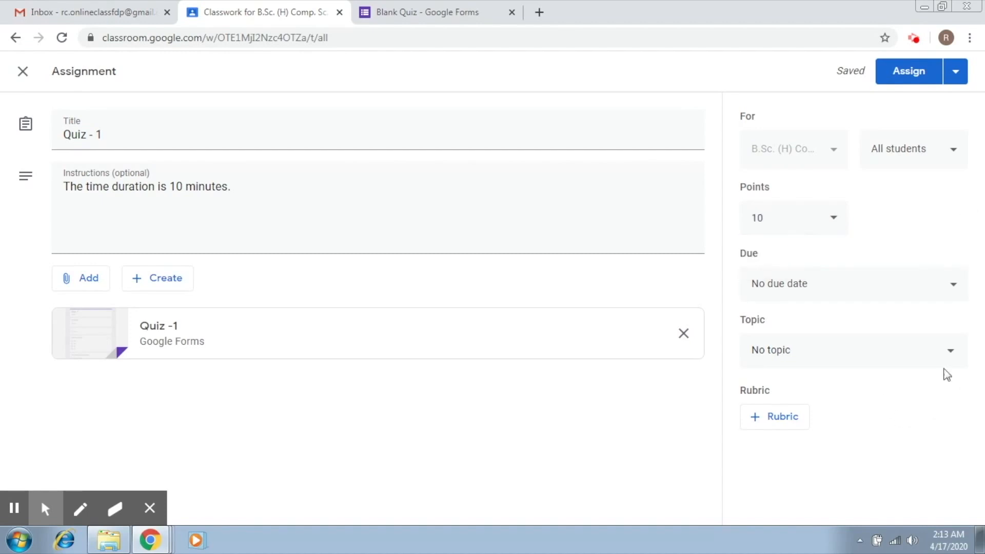
pyautogui.moveTo(953, 353)
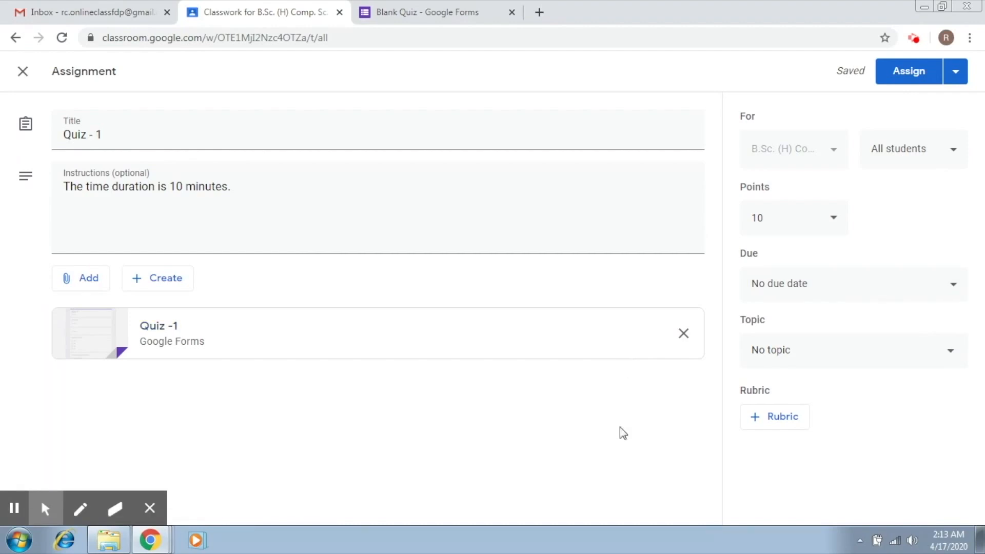
pyautogui.moveTo(960, 293)
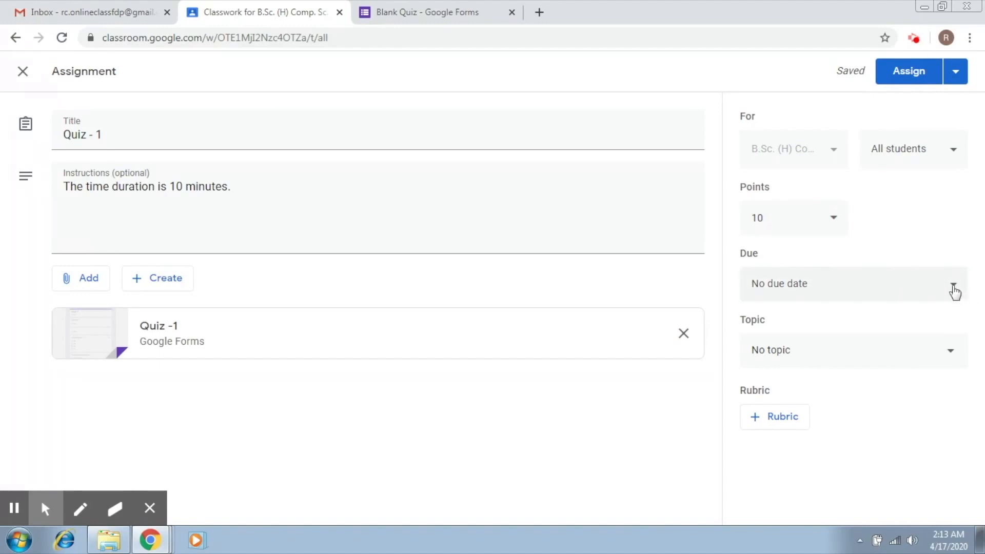
# Step: Set the assignment due date to April 17, 2020 at 2:25 AM
pyautogui.click(951, 290)
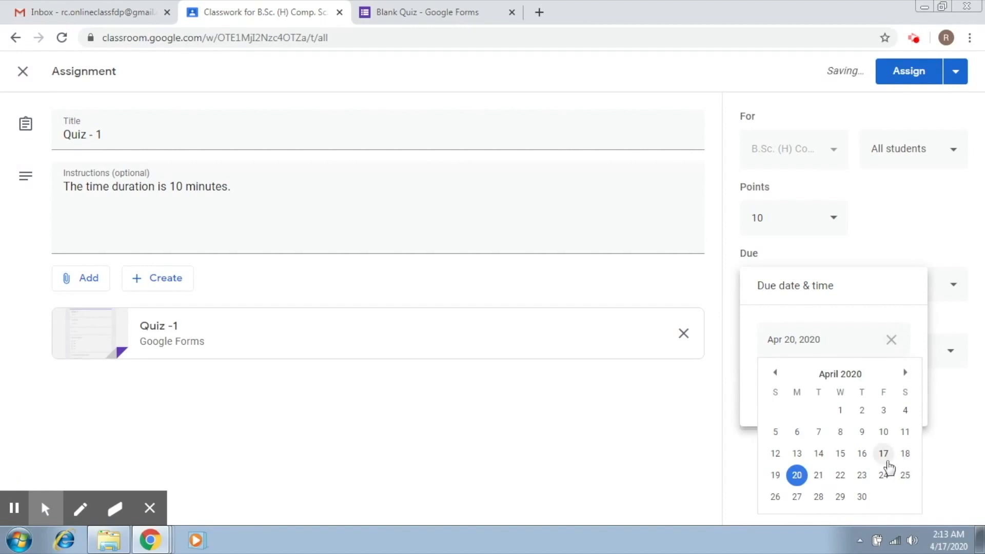
pyautogui.click(883, 453)
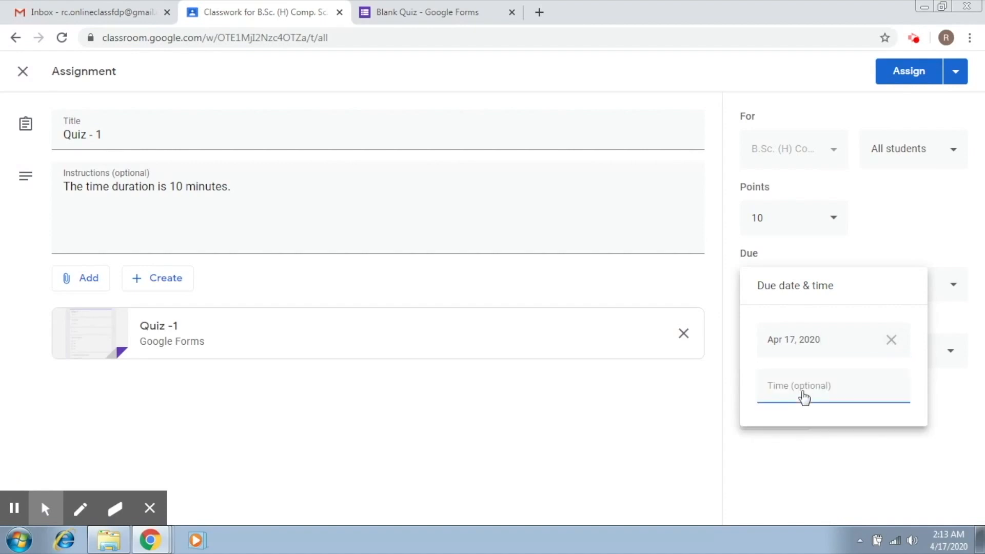
pyautogui.write('2:25 AM')
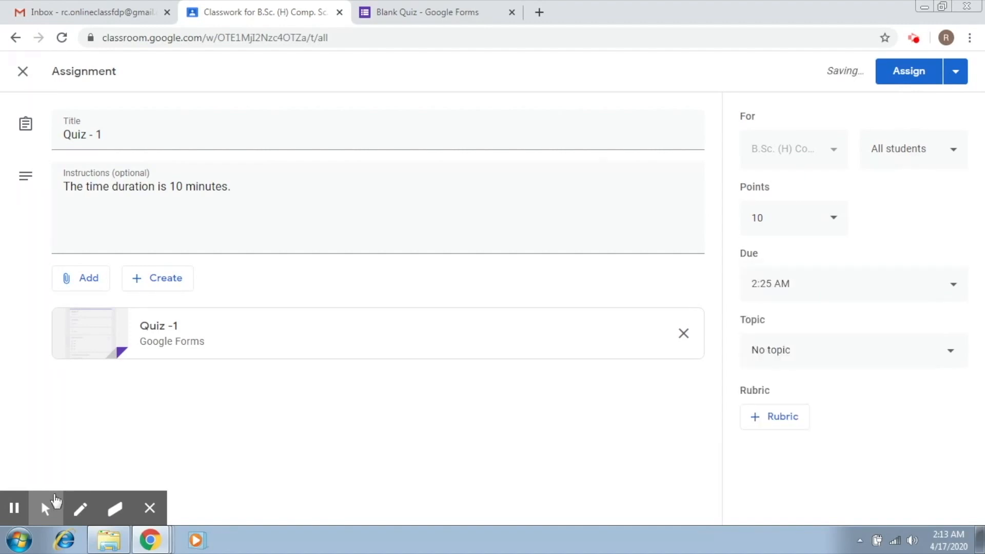
pyautogui.click(80, 507)
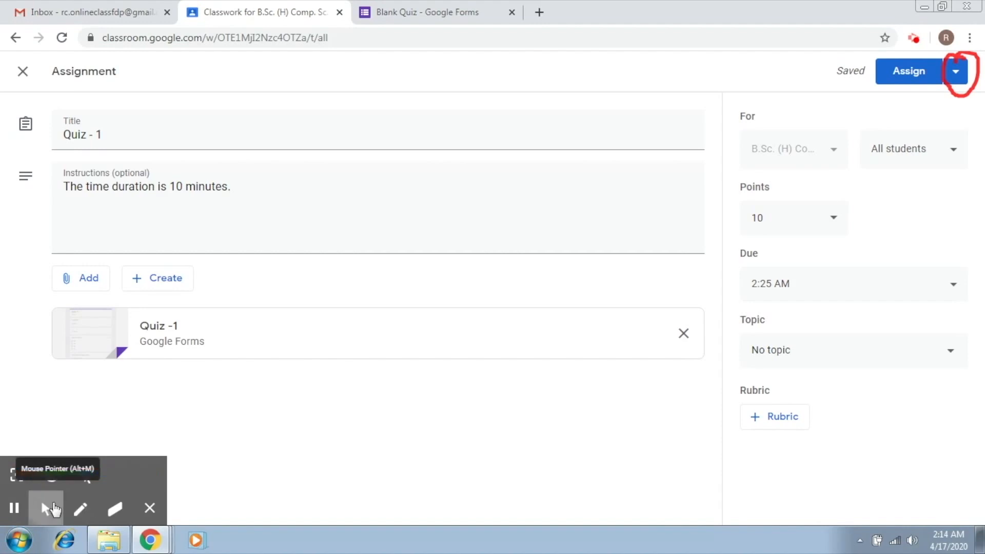
# Step: Schedule Quiz - 1 to post April 17, 2020 at 2:15 AM
pyautogui.click(959, 71)
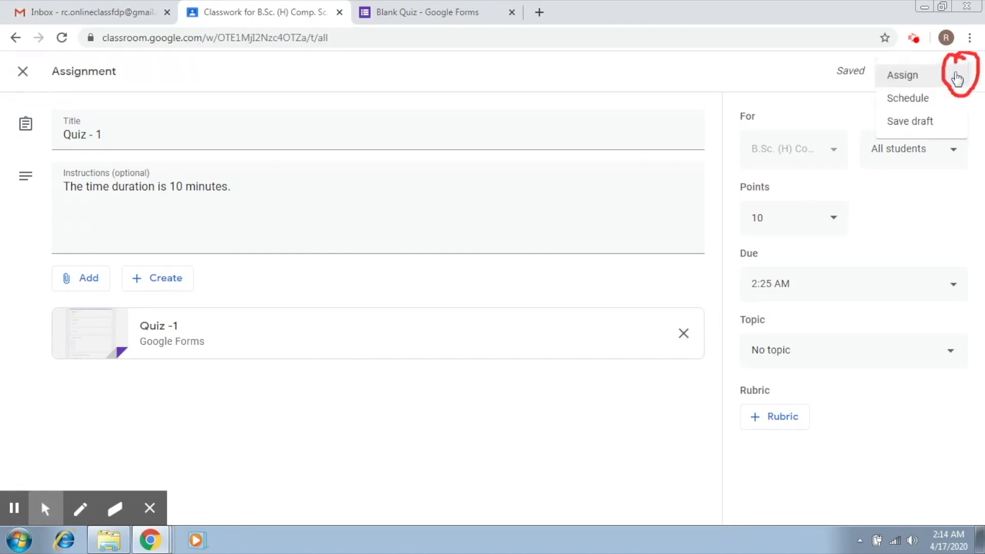
pyautogui.click(908, 98)
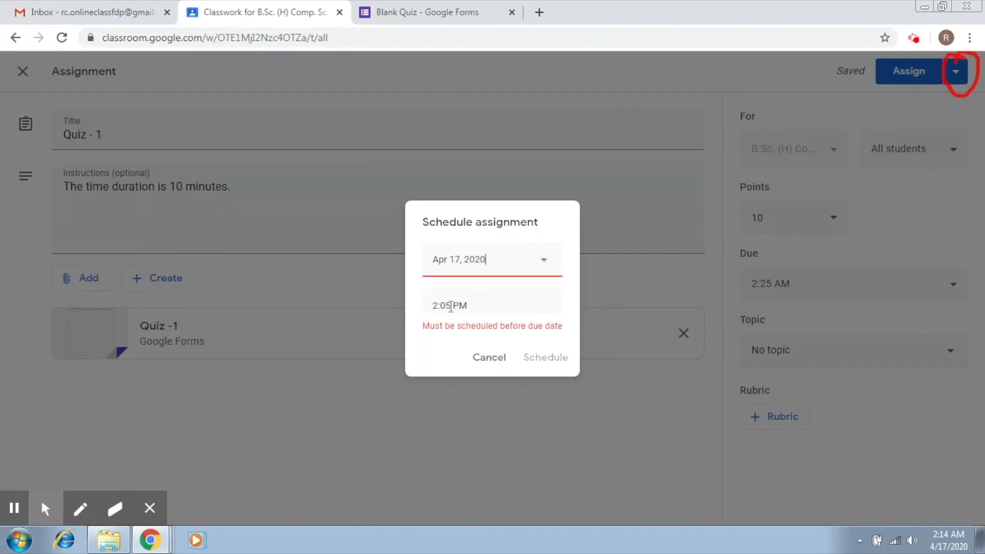
pyautogui.write('2:1')
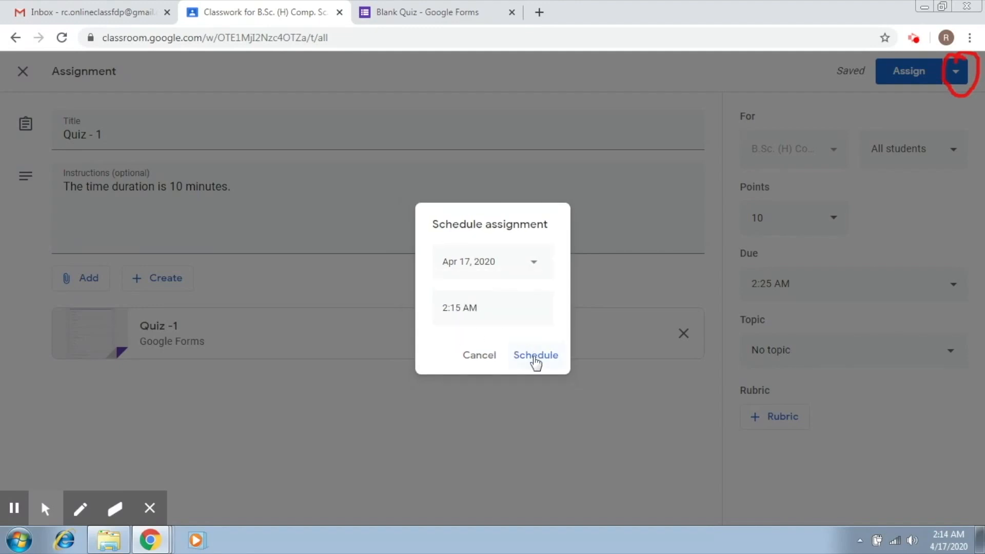
pyautogui.click(535, 355)
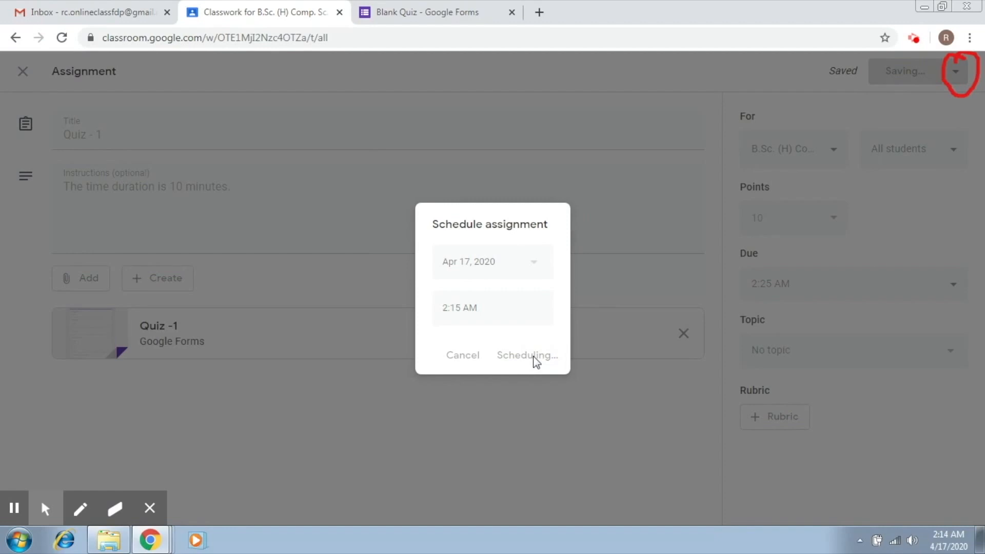
pyautogui.click(527, 355)
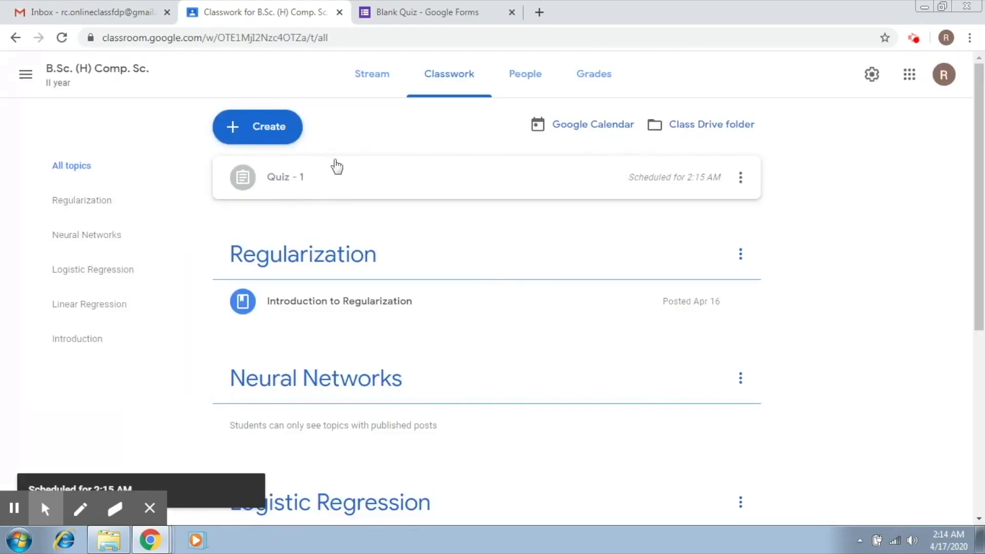
pyautogui.moveTo(295, 188)
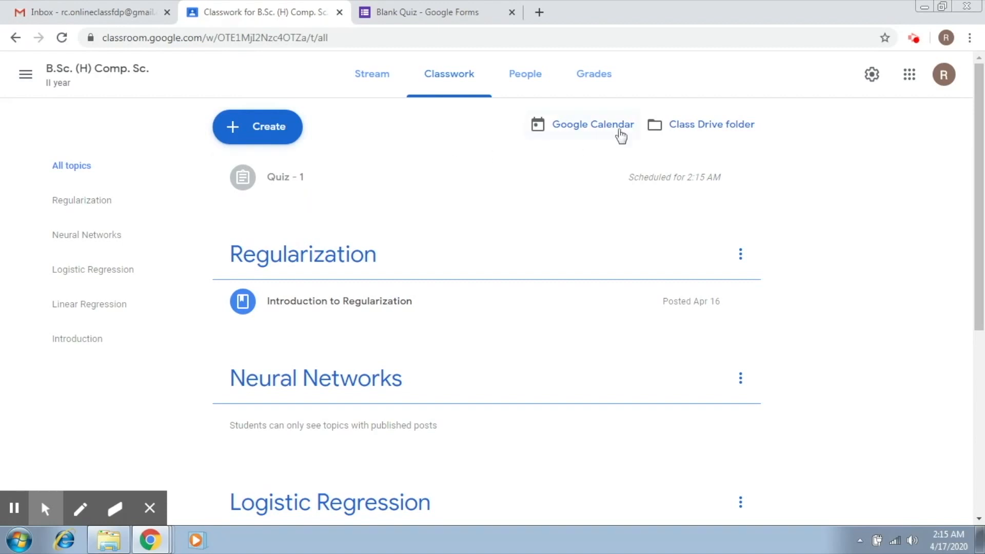
pyautogui.moveTo(865, 149)
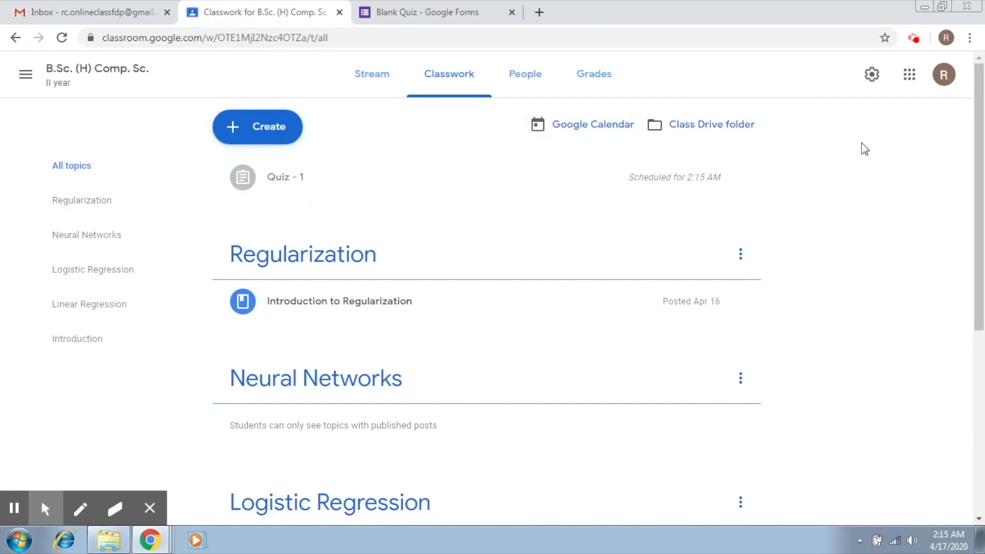